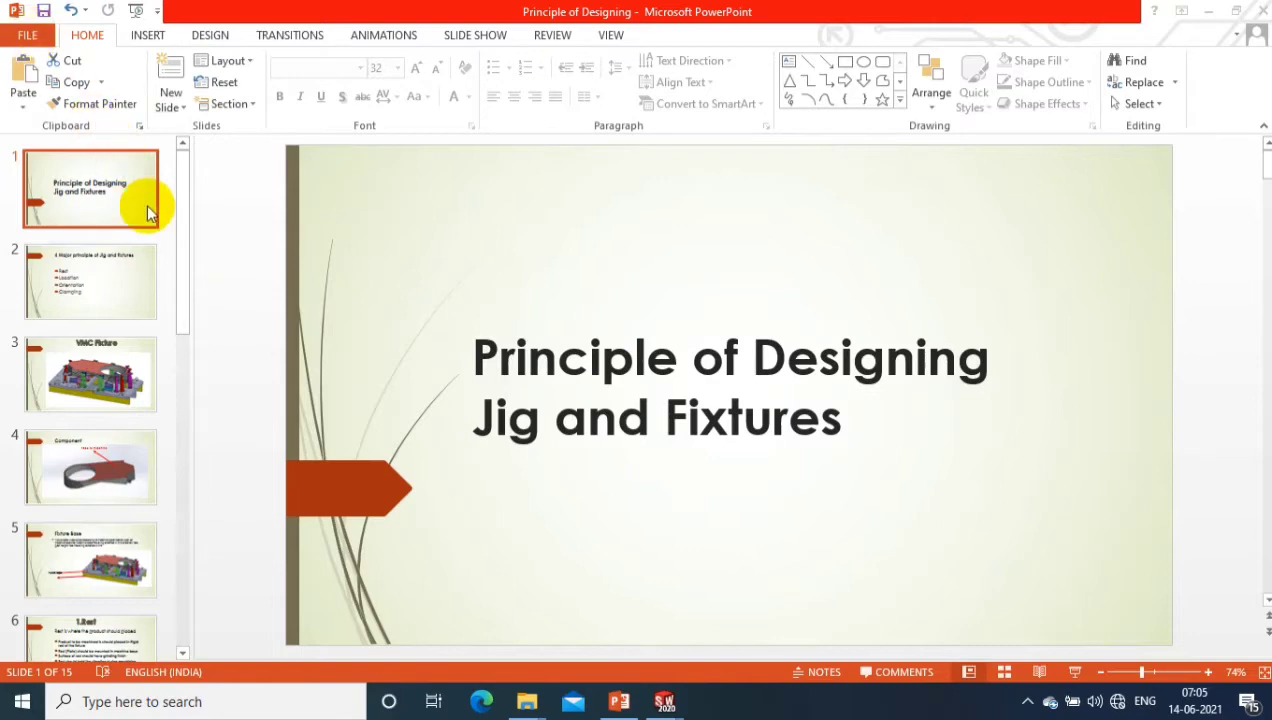
# Reach the Save As choices for the presentation from the File menu
pyautogui.scroll(-3)
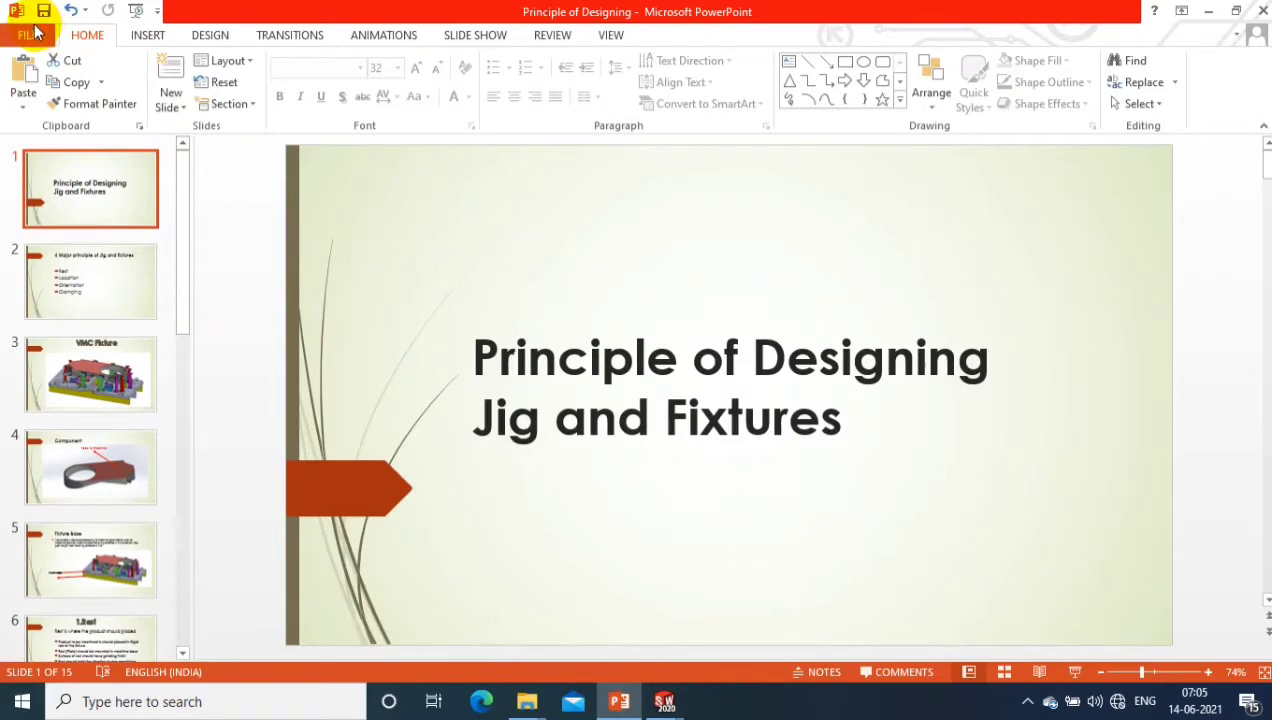
pyautogui.click(30, 20)
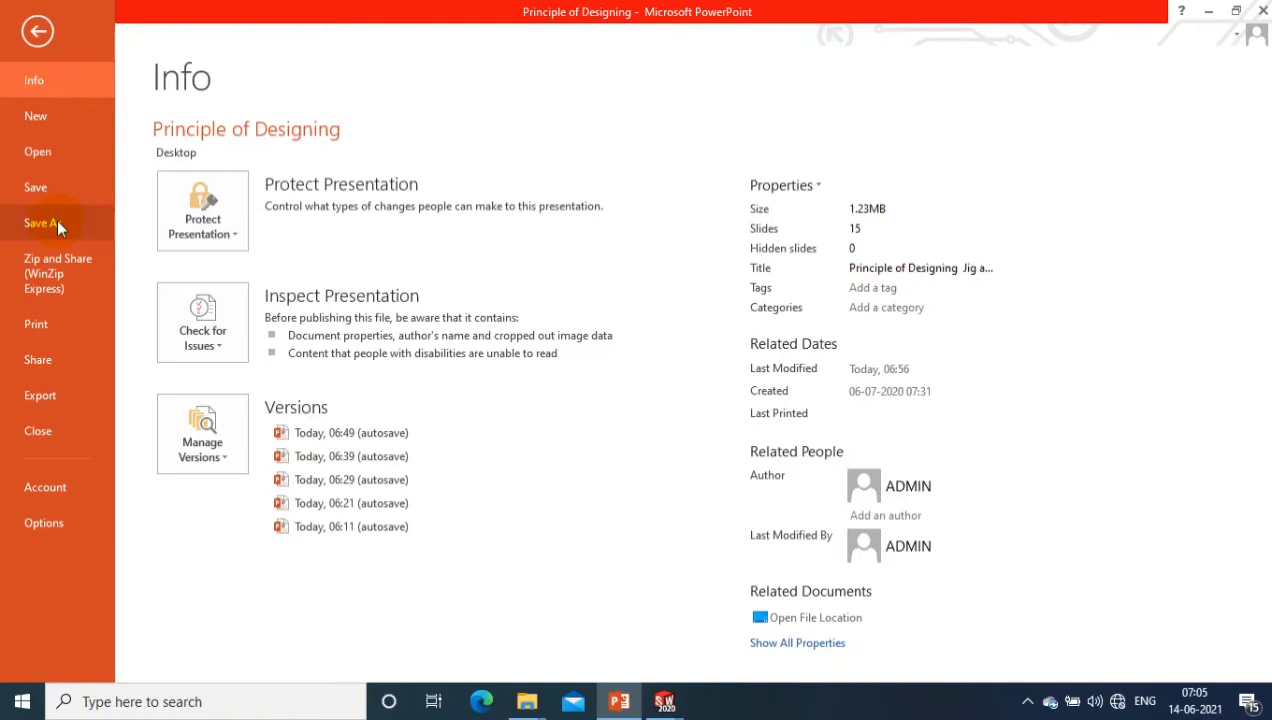
pyautogui.click(40, 222)
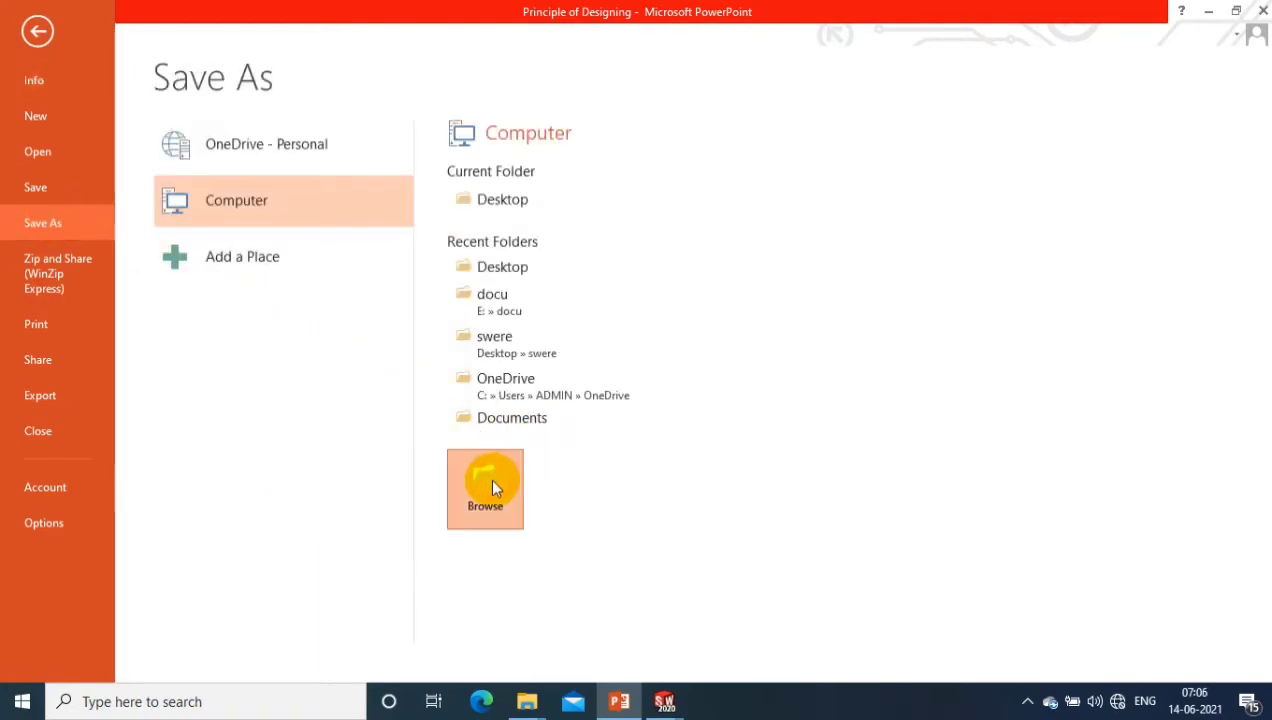
# Save 'Principle of Designing 2' as JPEG File Interchange Format into the swere folder on the Desktop
pyautogui.click(484, 488)
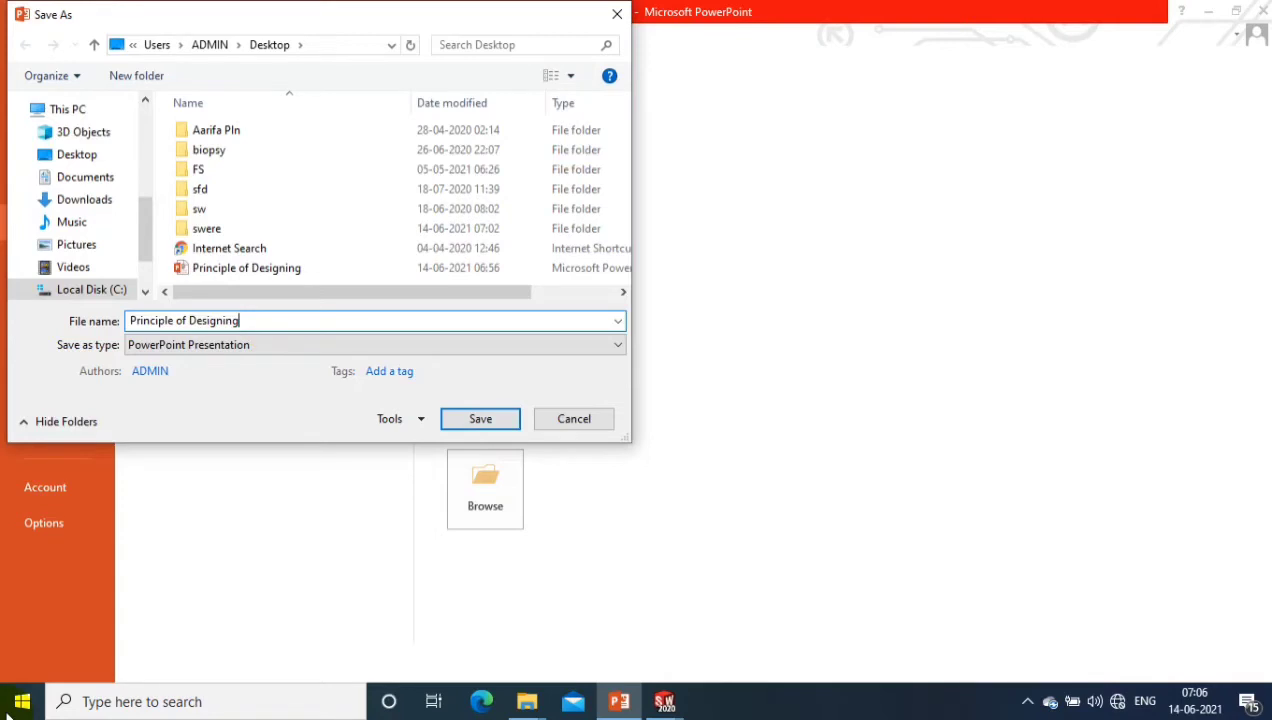
pyautogui.moveTo(4, 508)
pyautogui.write(' 2')
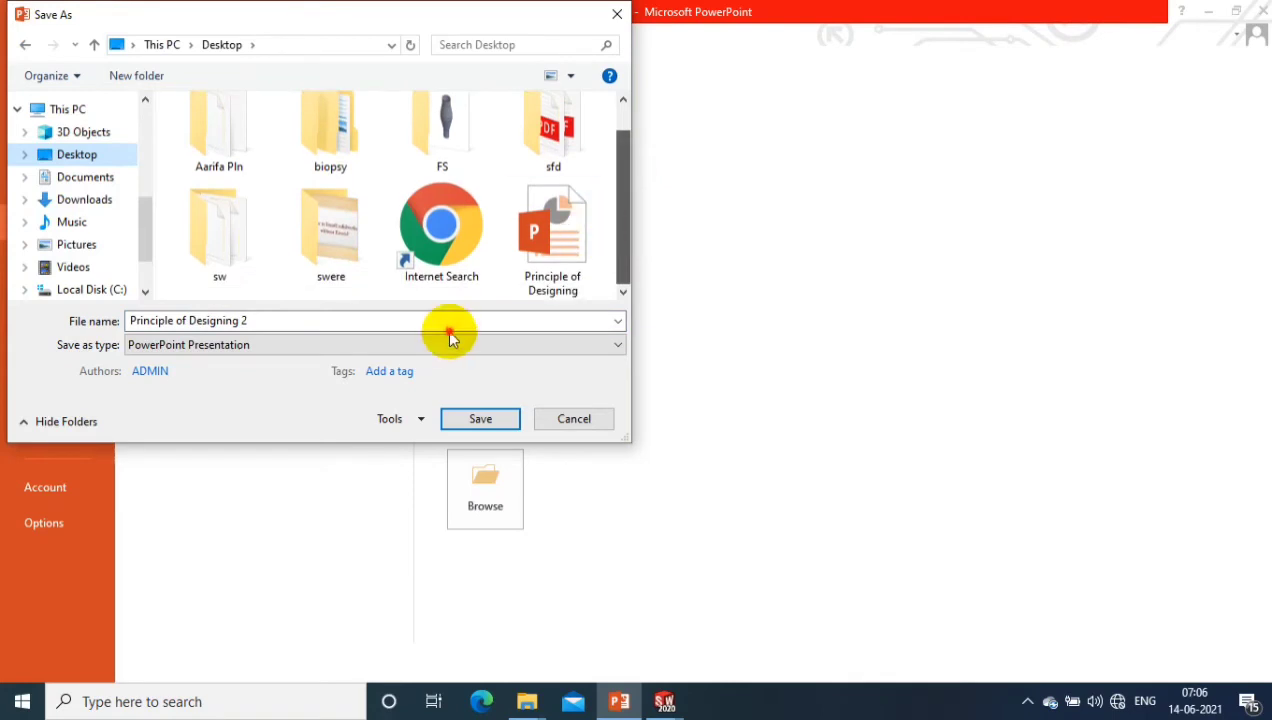
pyautogui.doubleClick(330, 230)
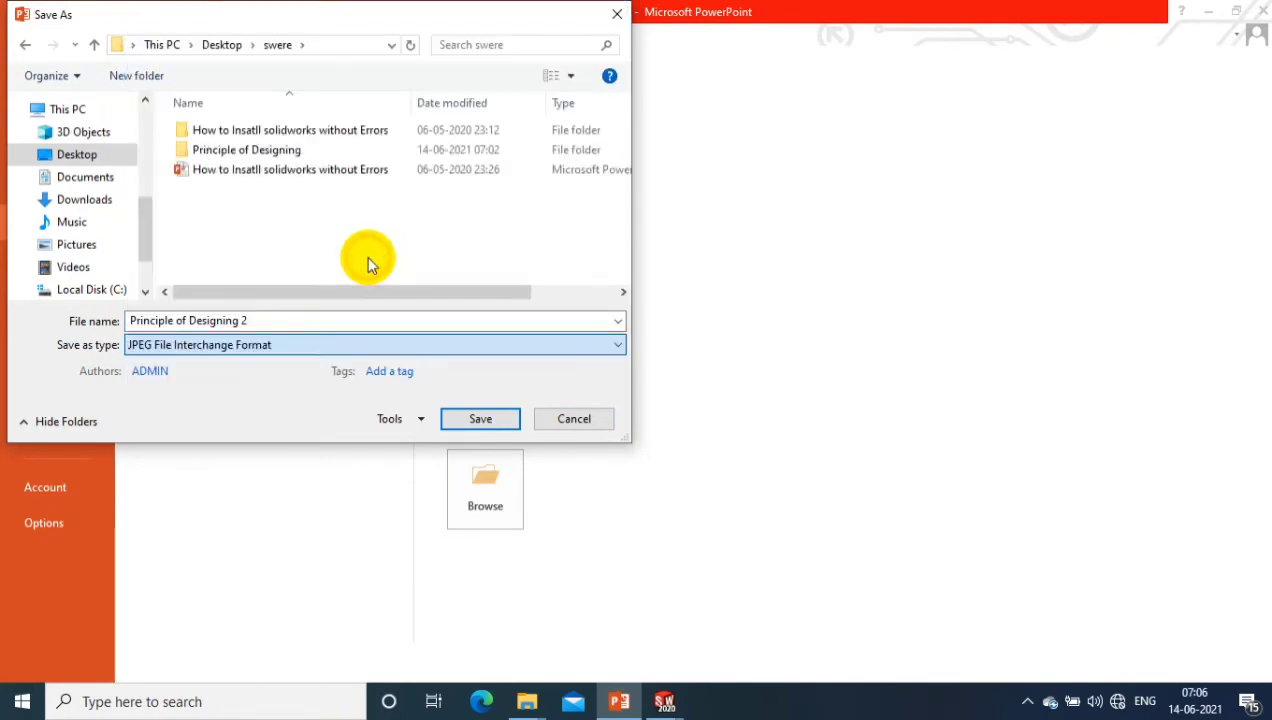
pyautogui.click(480, 418)
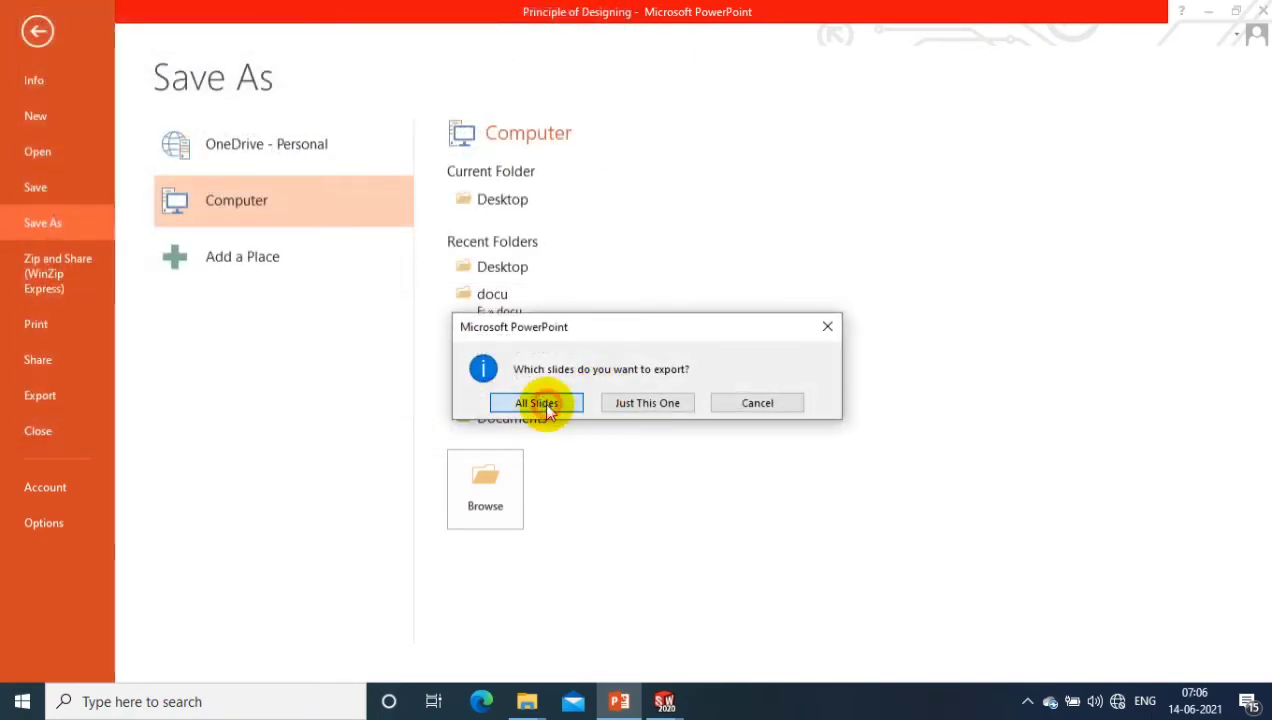
# Choose All Slides for the export and confirm the completion message
pyautogui.click(536, 402)
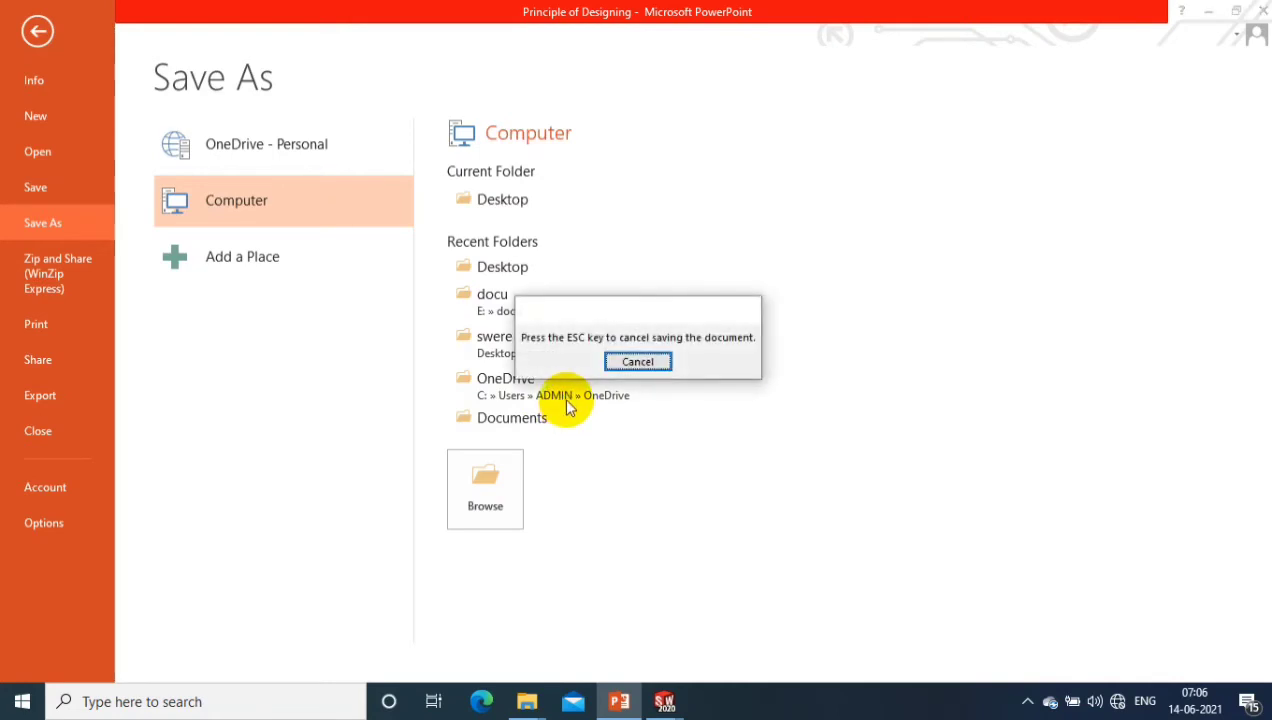
pyautogui.moveTo(612, 248)
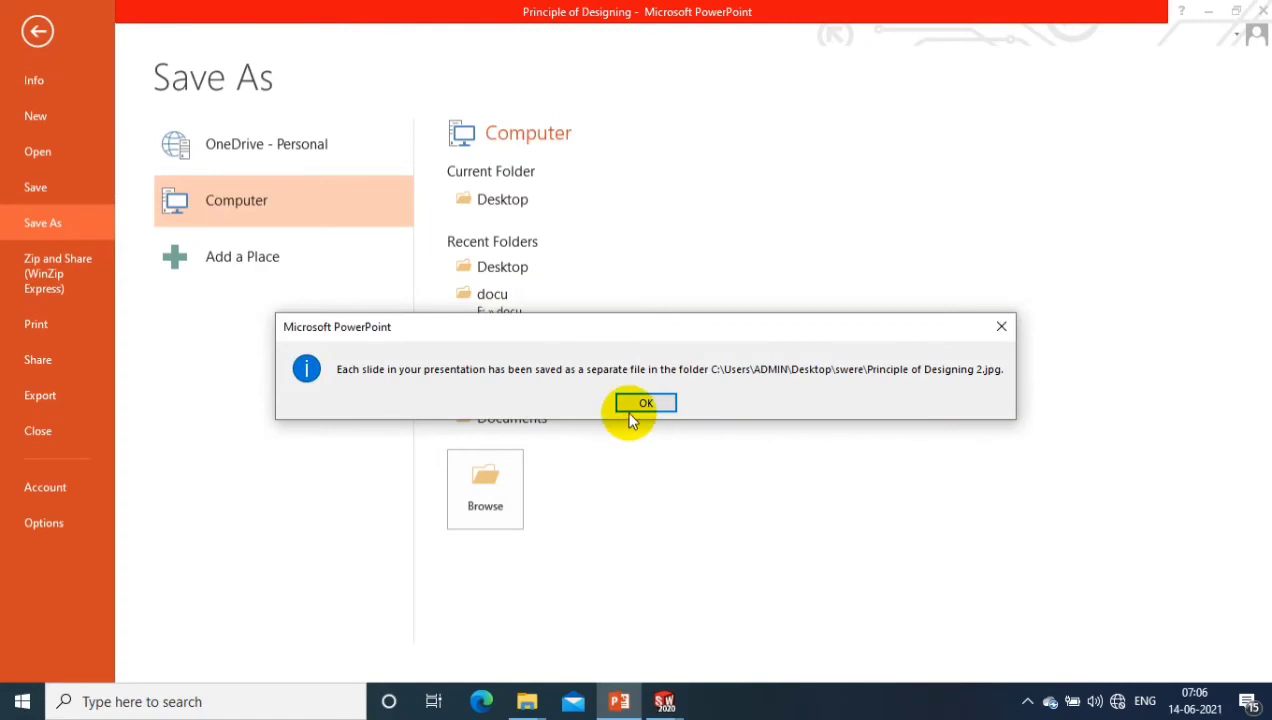
pyautogui.click(644, 402)
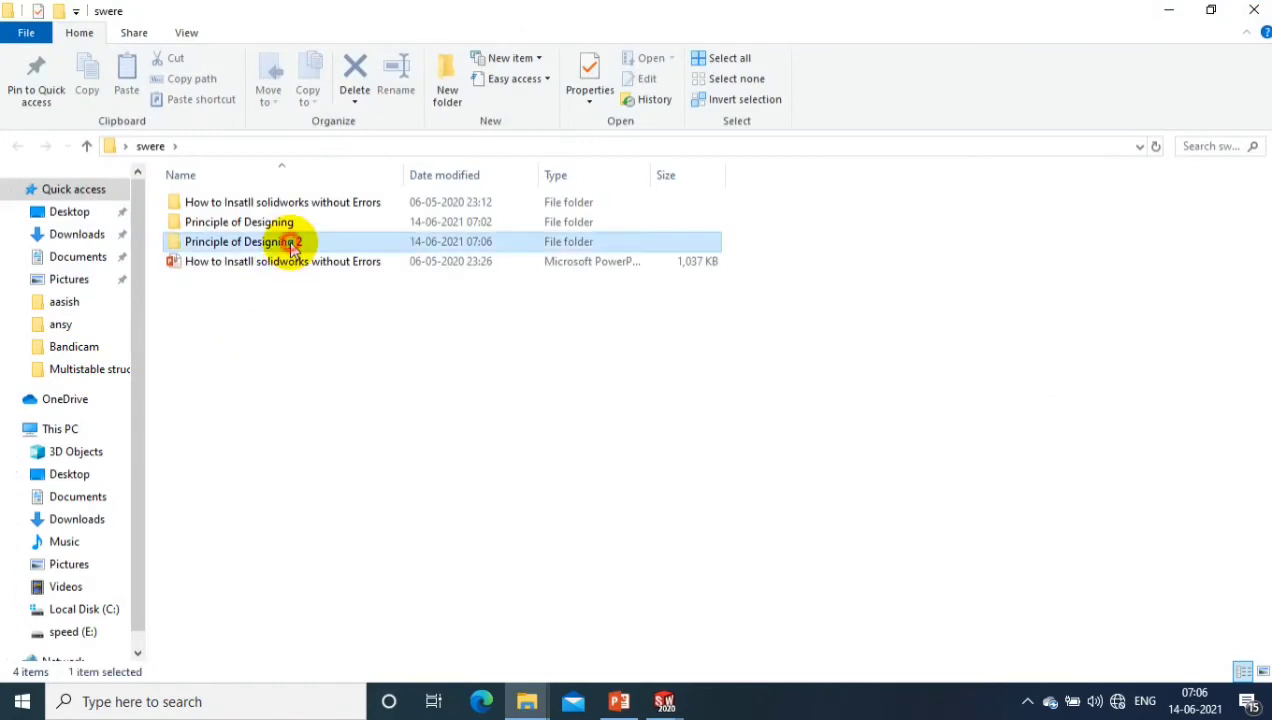
# View the Principle of Designing 2 folder's fifteen images, checking Slide3 and Slide6
pyautogui.doubleClick(240, 240)
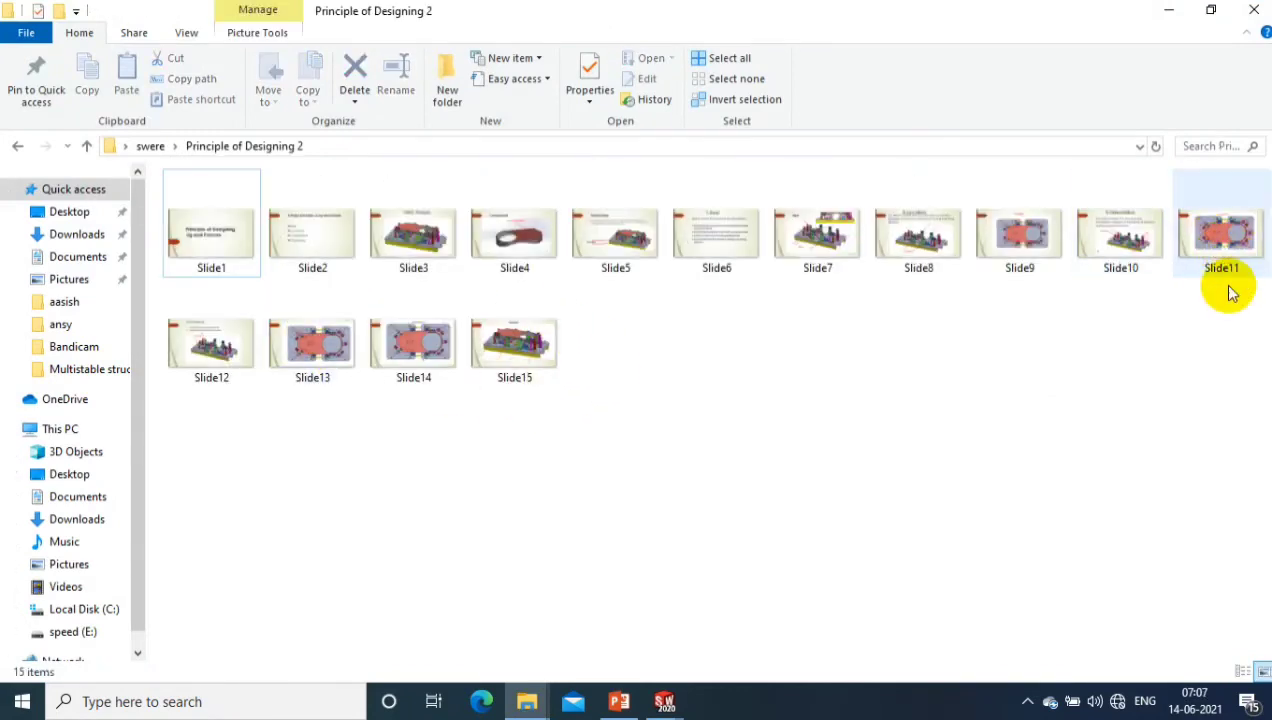
pyautogui.click(412, 236)
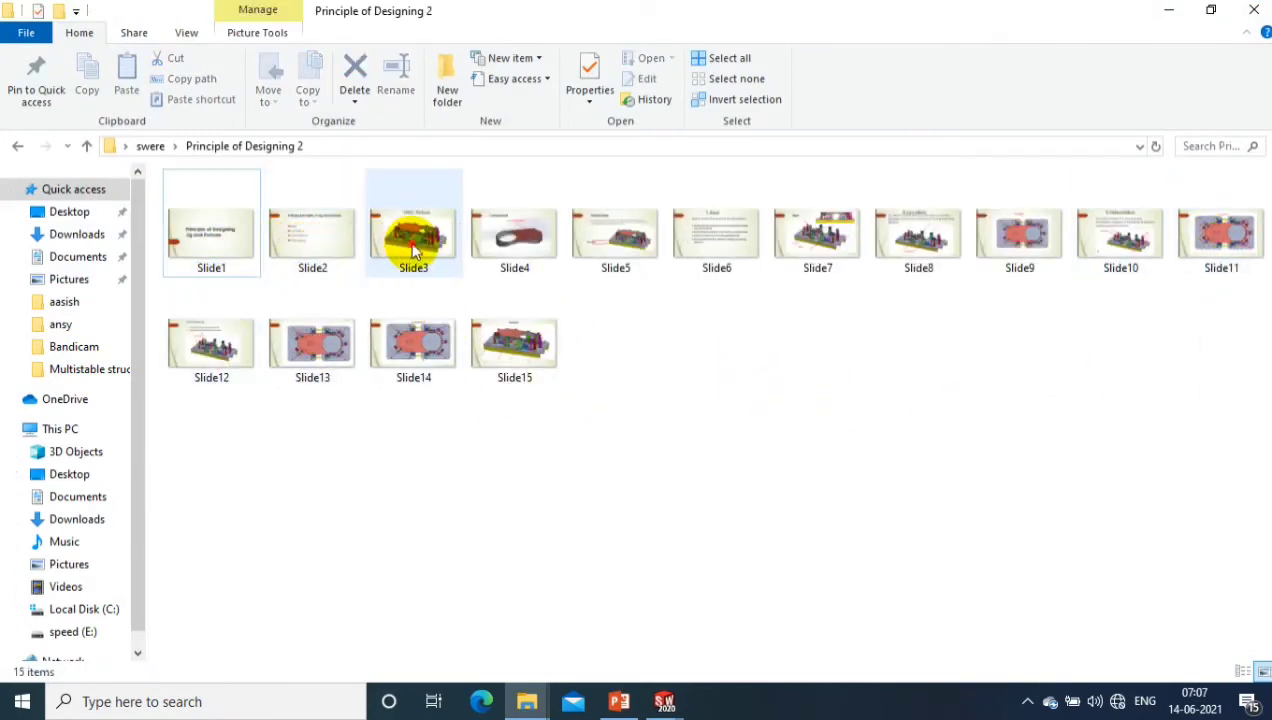
pyautogui.click(716, 236)
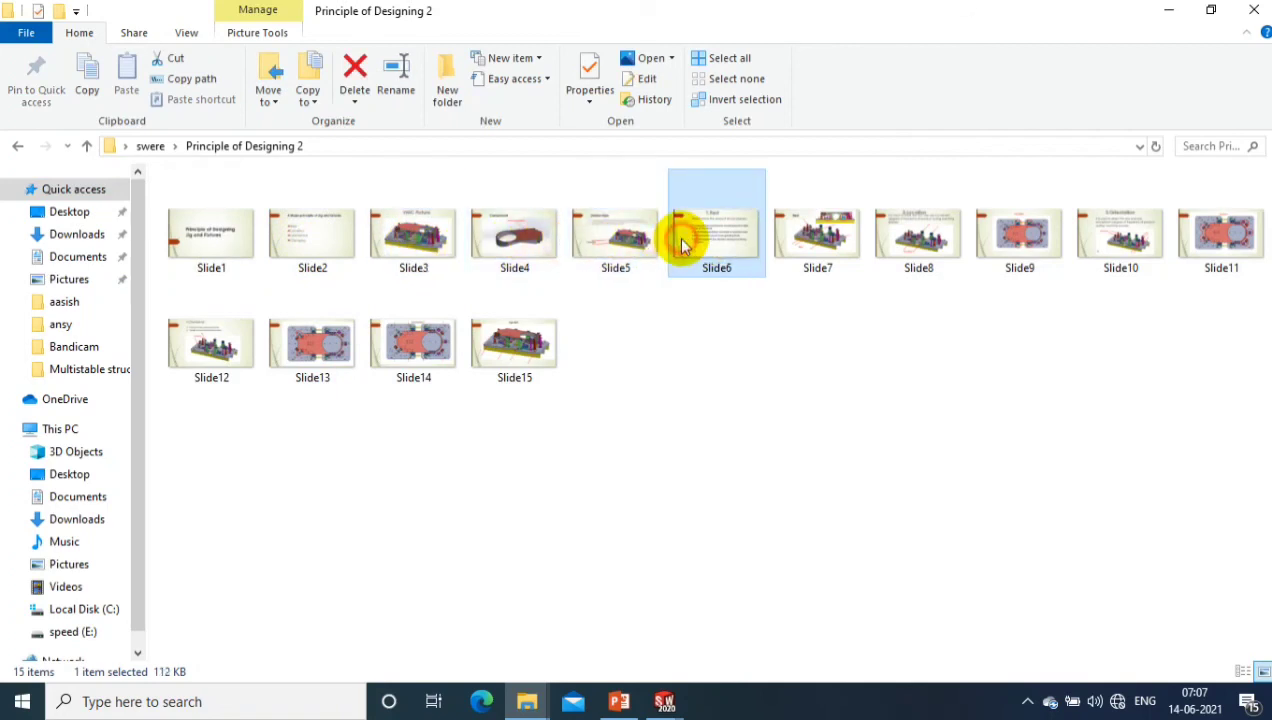